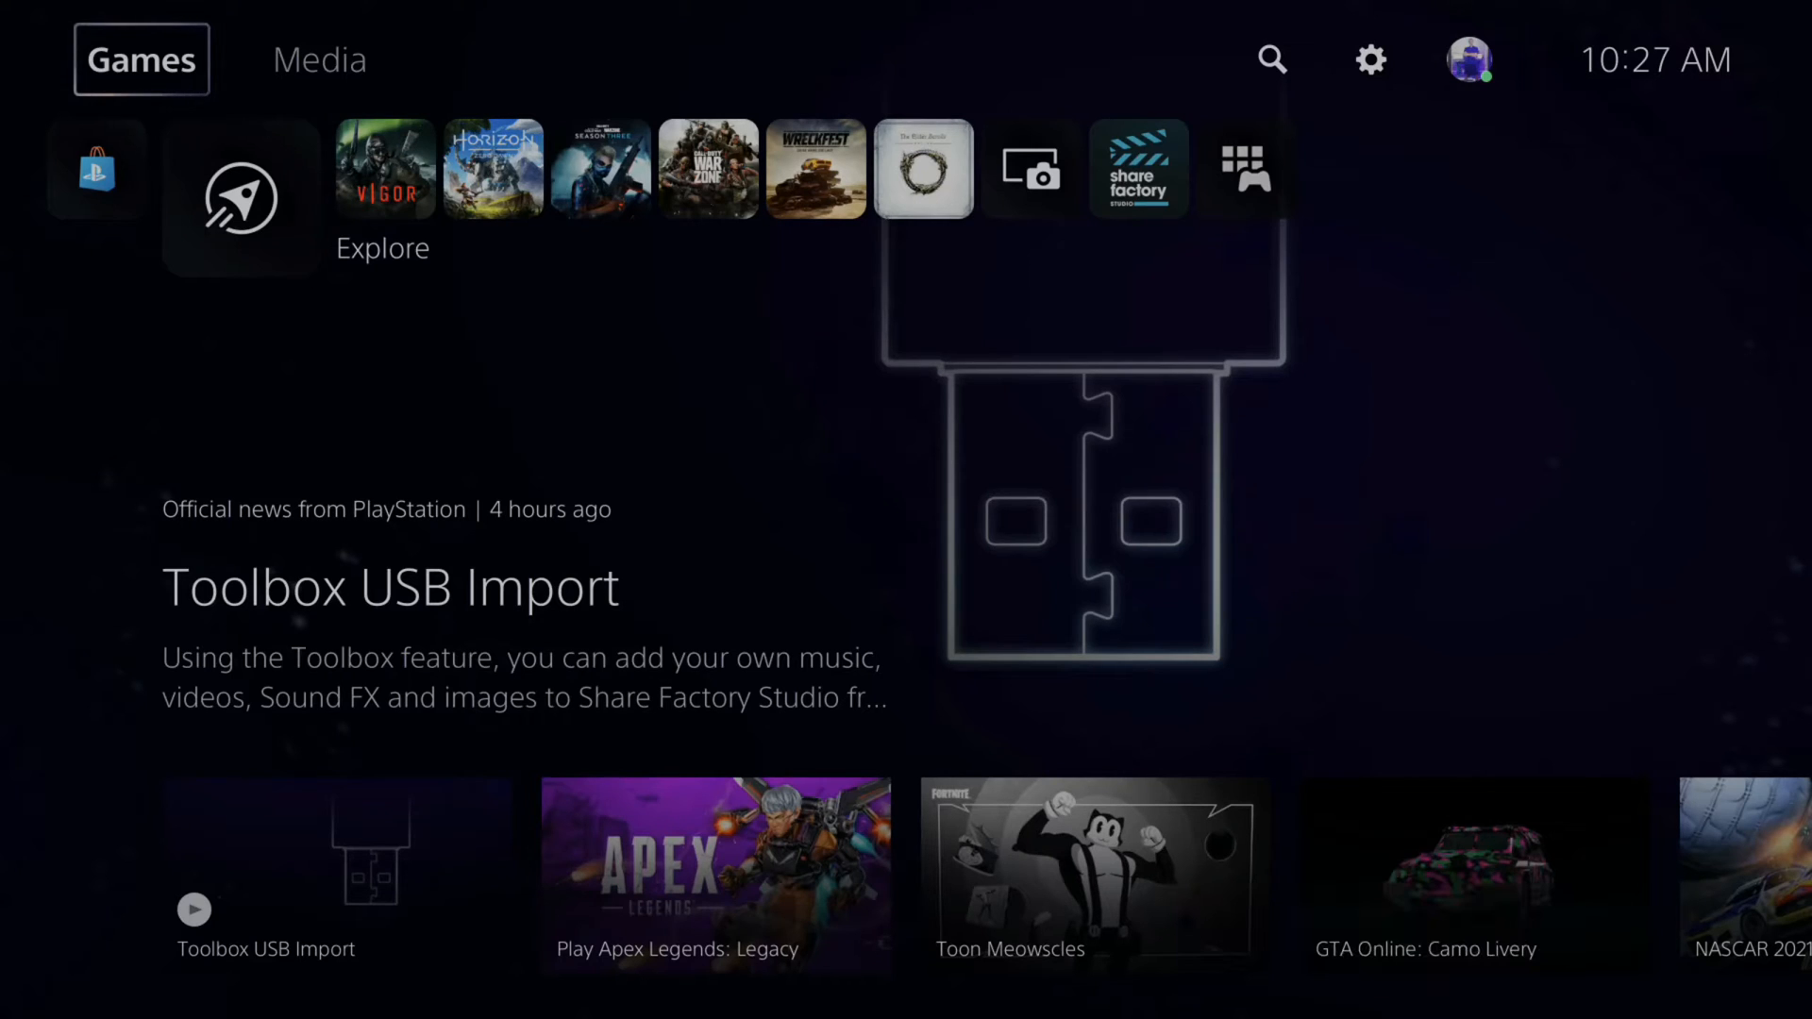
{"action": "mouse_move", "coordinate": [1370, 58]}
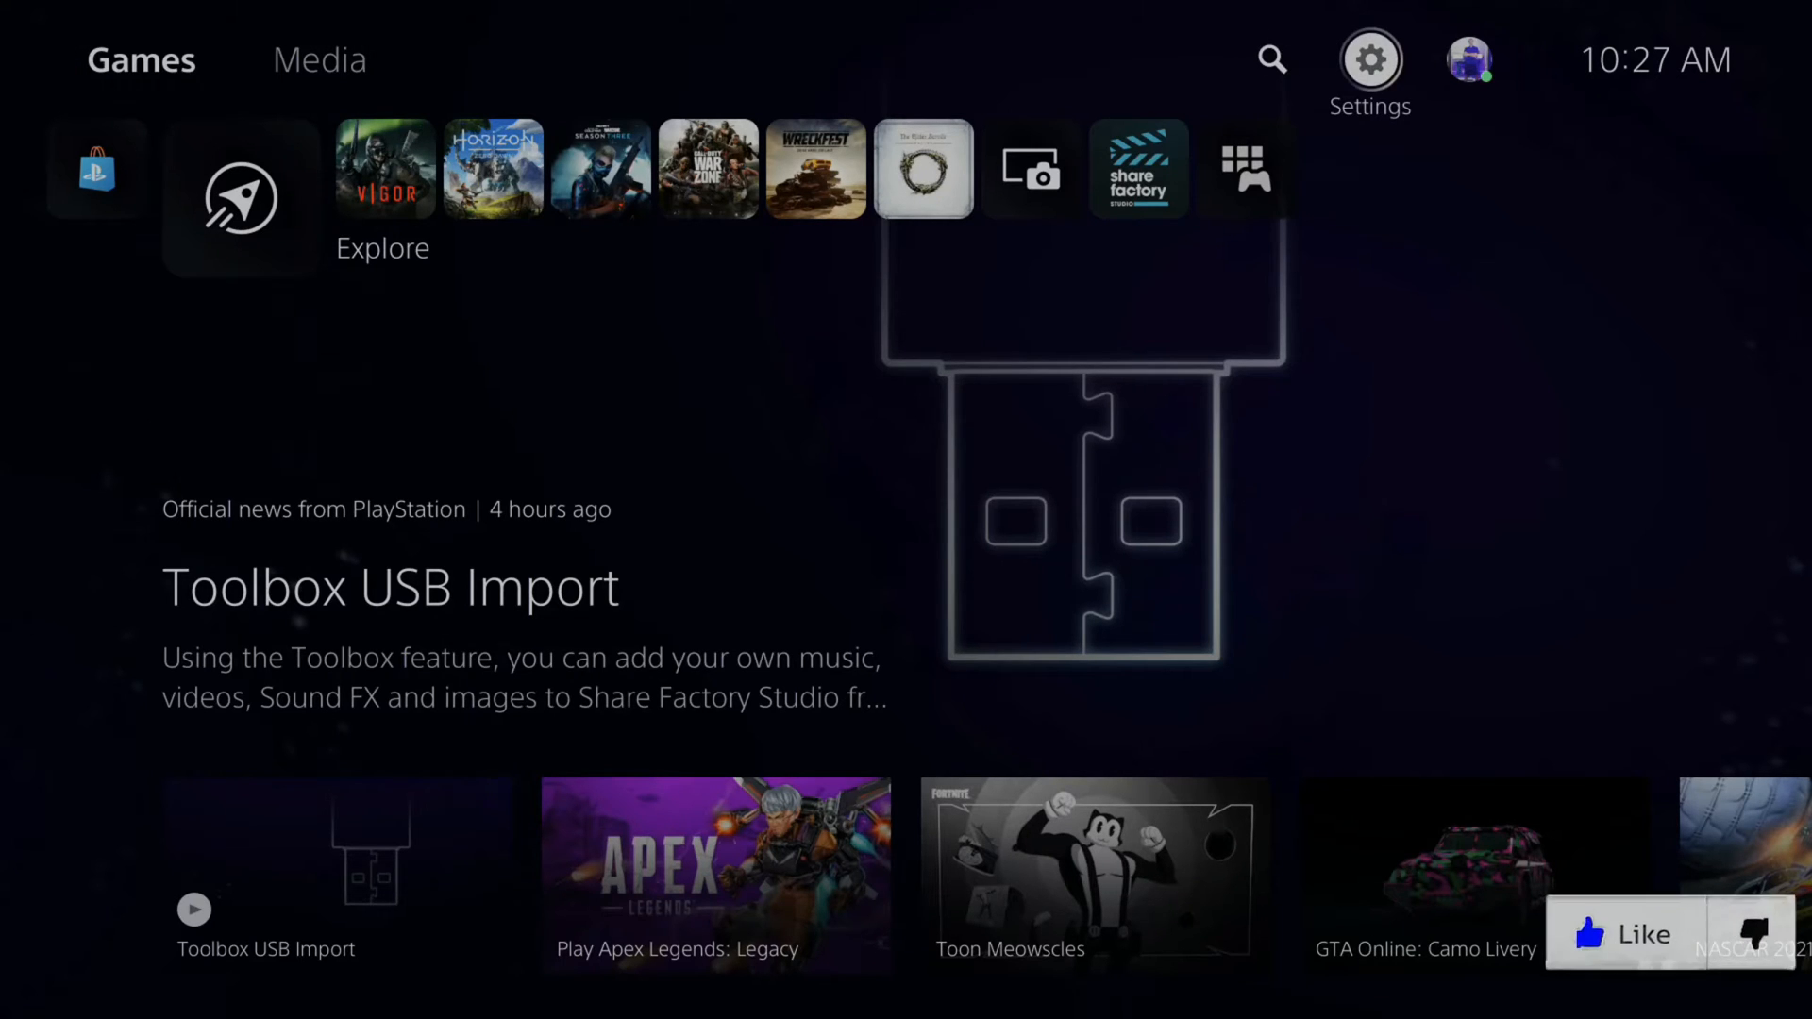
Open Settings from the gear icon on the Games home screen.
{"action": "left_click", "coordinate": [1370, 55]}
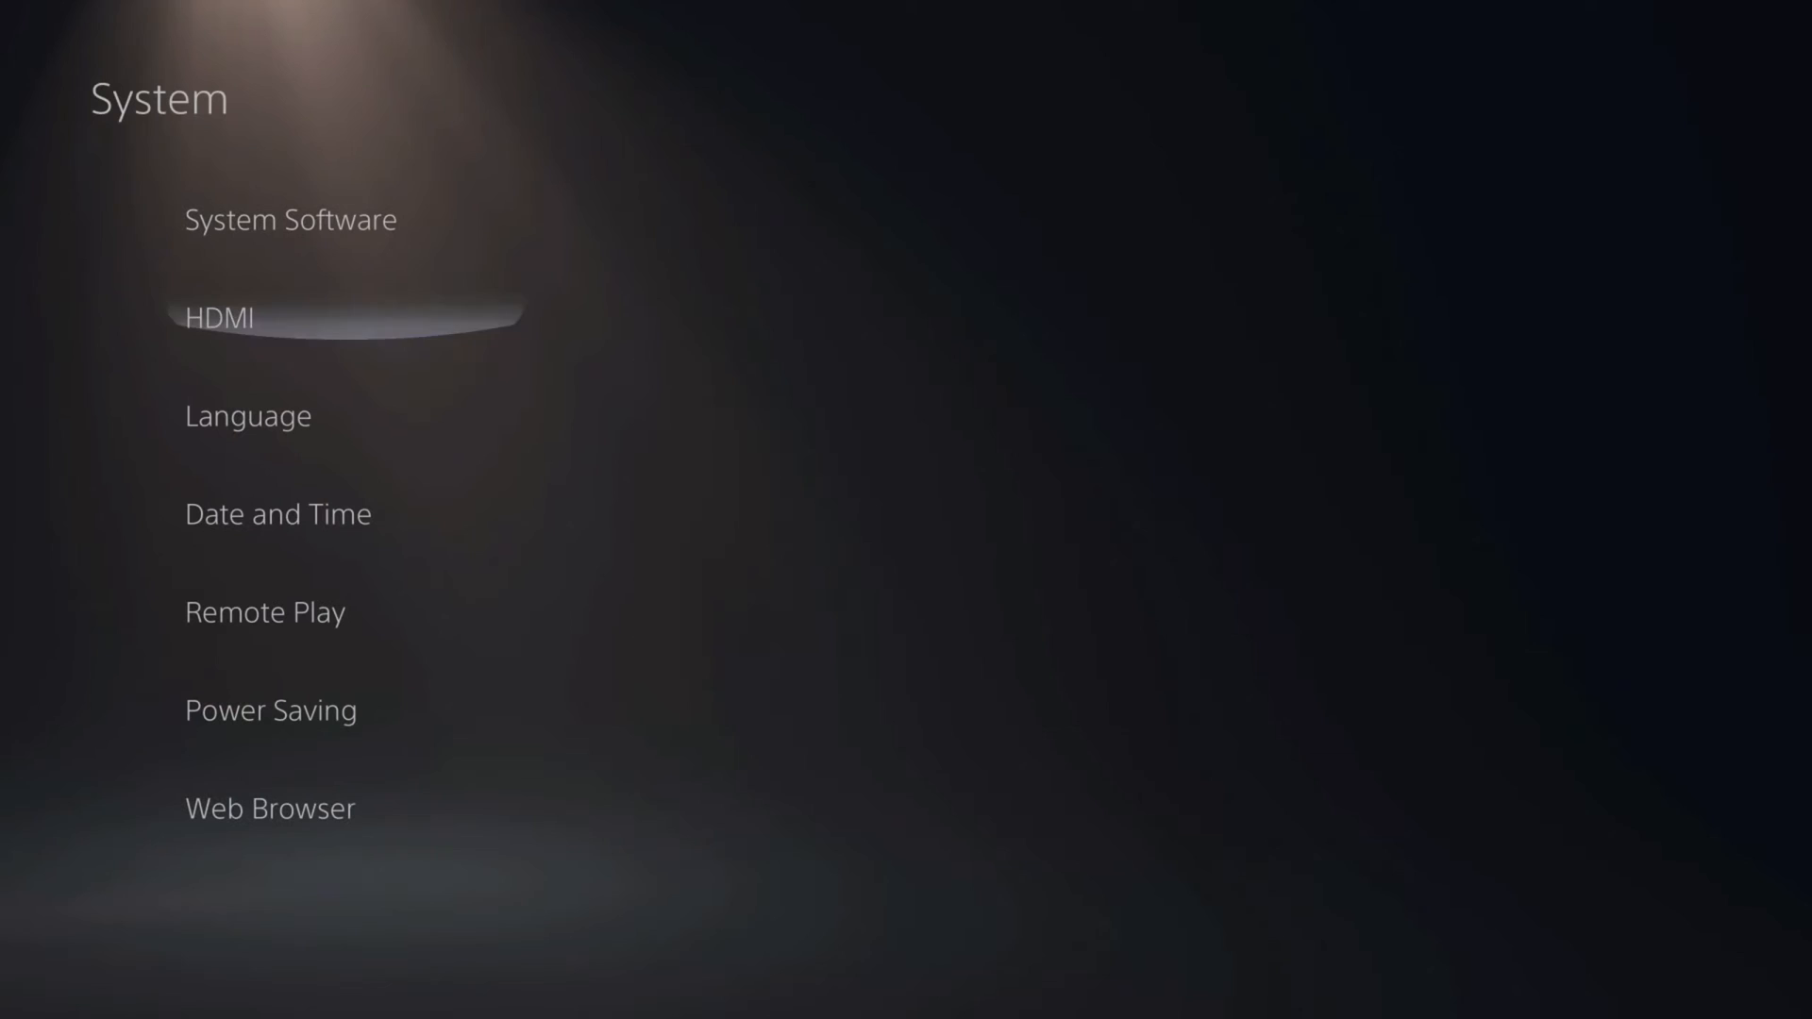
Turn off Enable HDCP under System > HDMI and return to the home screen.
{"action": "left_click", "coordinate": [219, 318]}
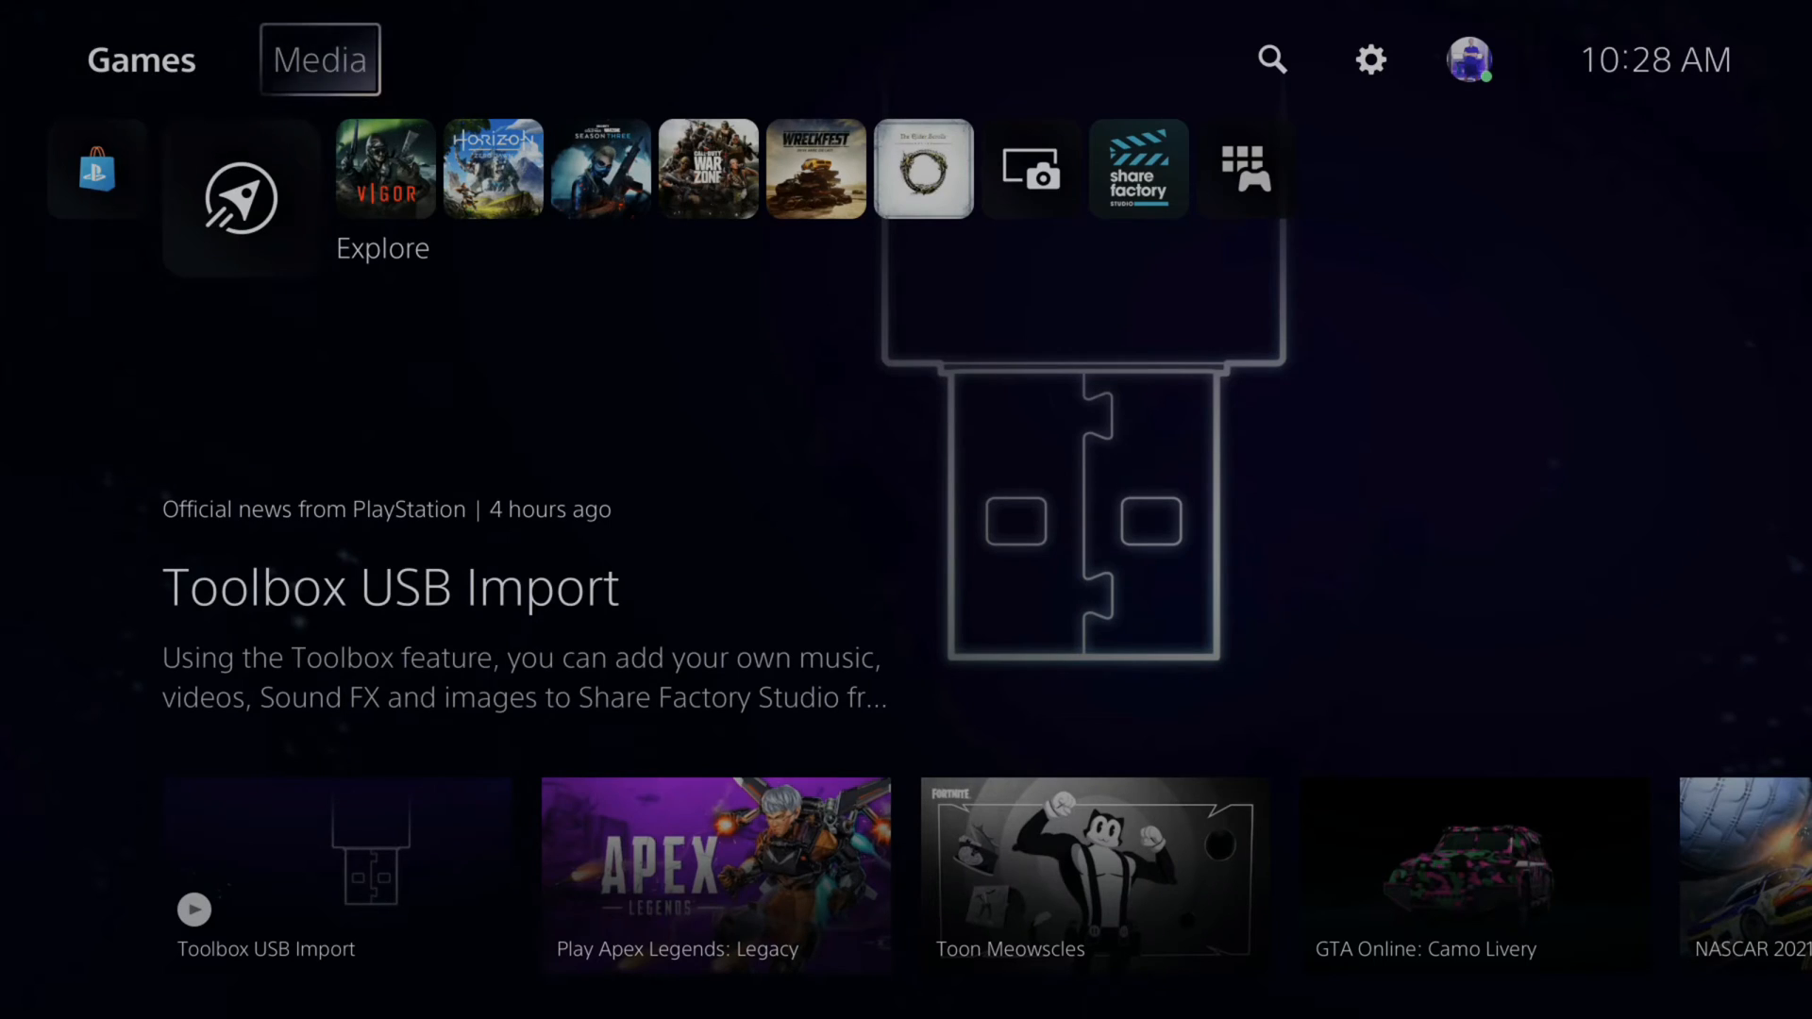
Launch Netflix from the Media tab and dismiss the 'Can't start the game or app' HDCP error.
{"action": "left_click", "coordinate": [319, 59]}
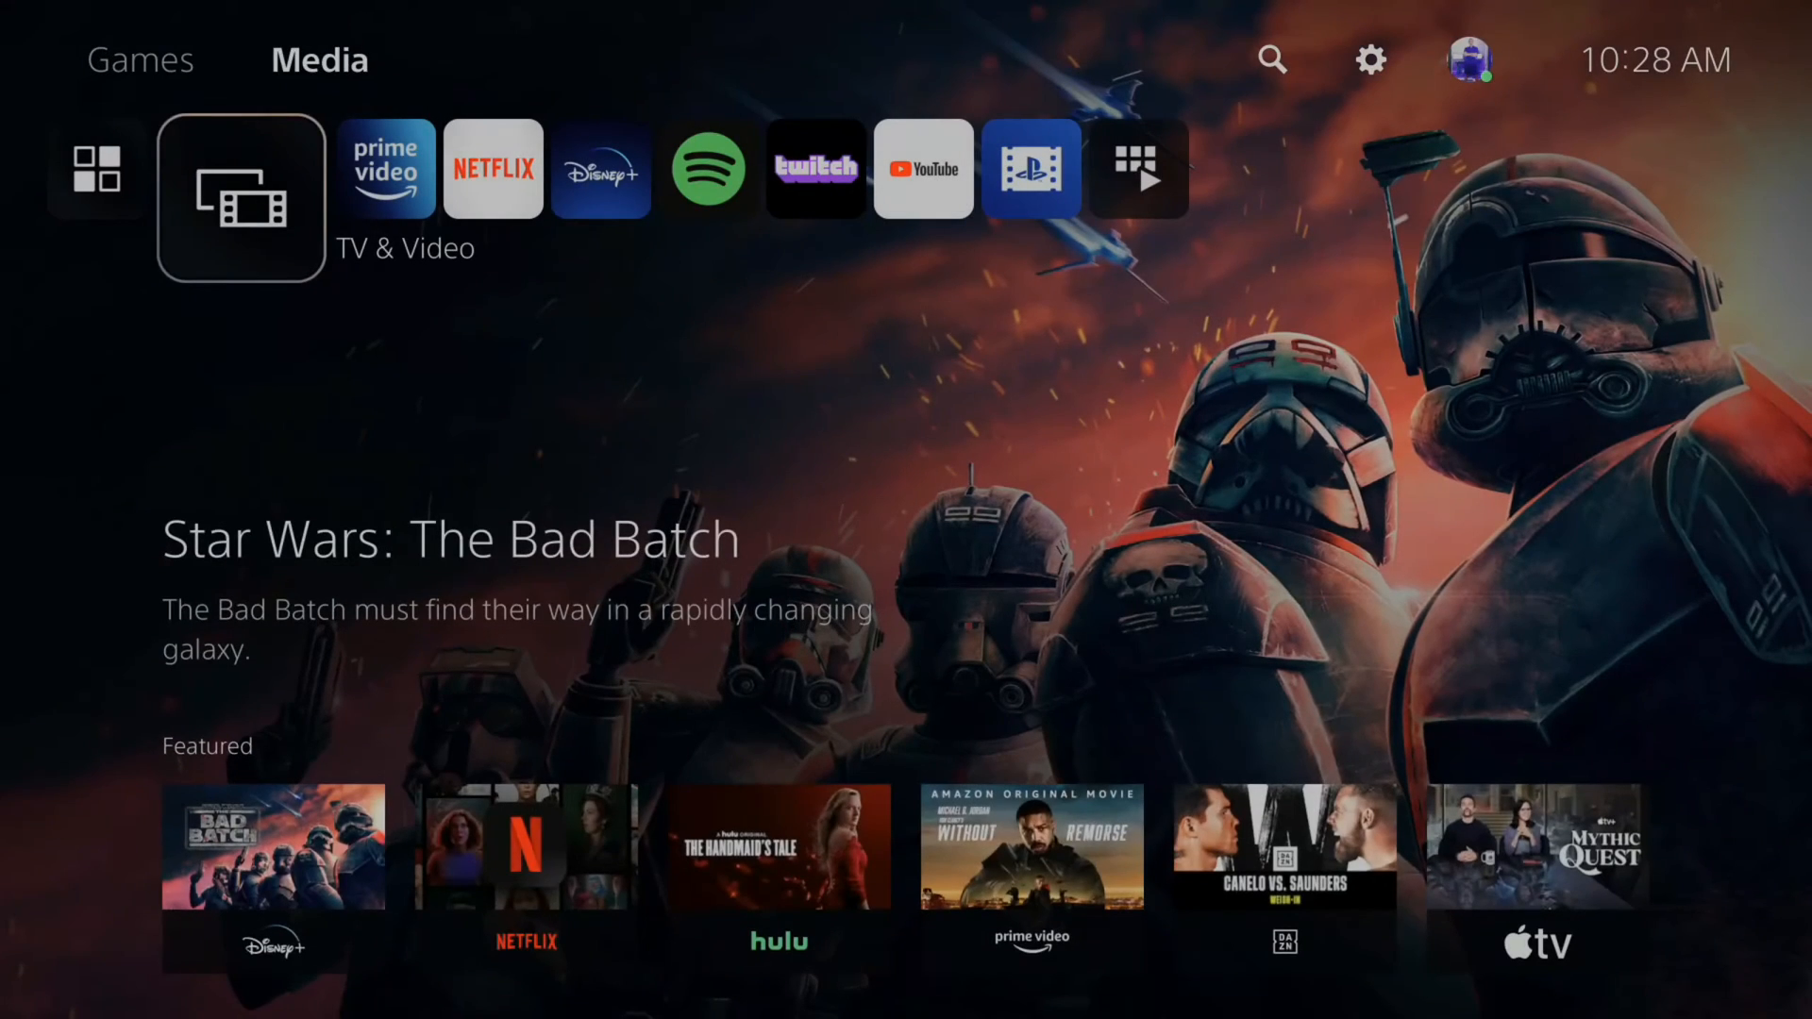
{"action": "left_click", "coordinate": [491, 168]}
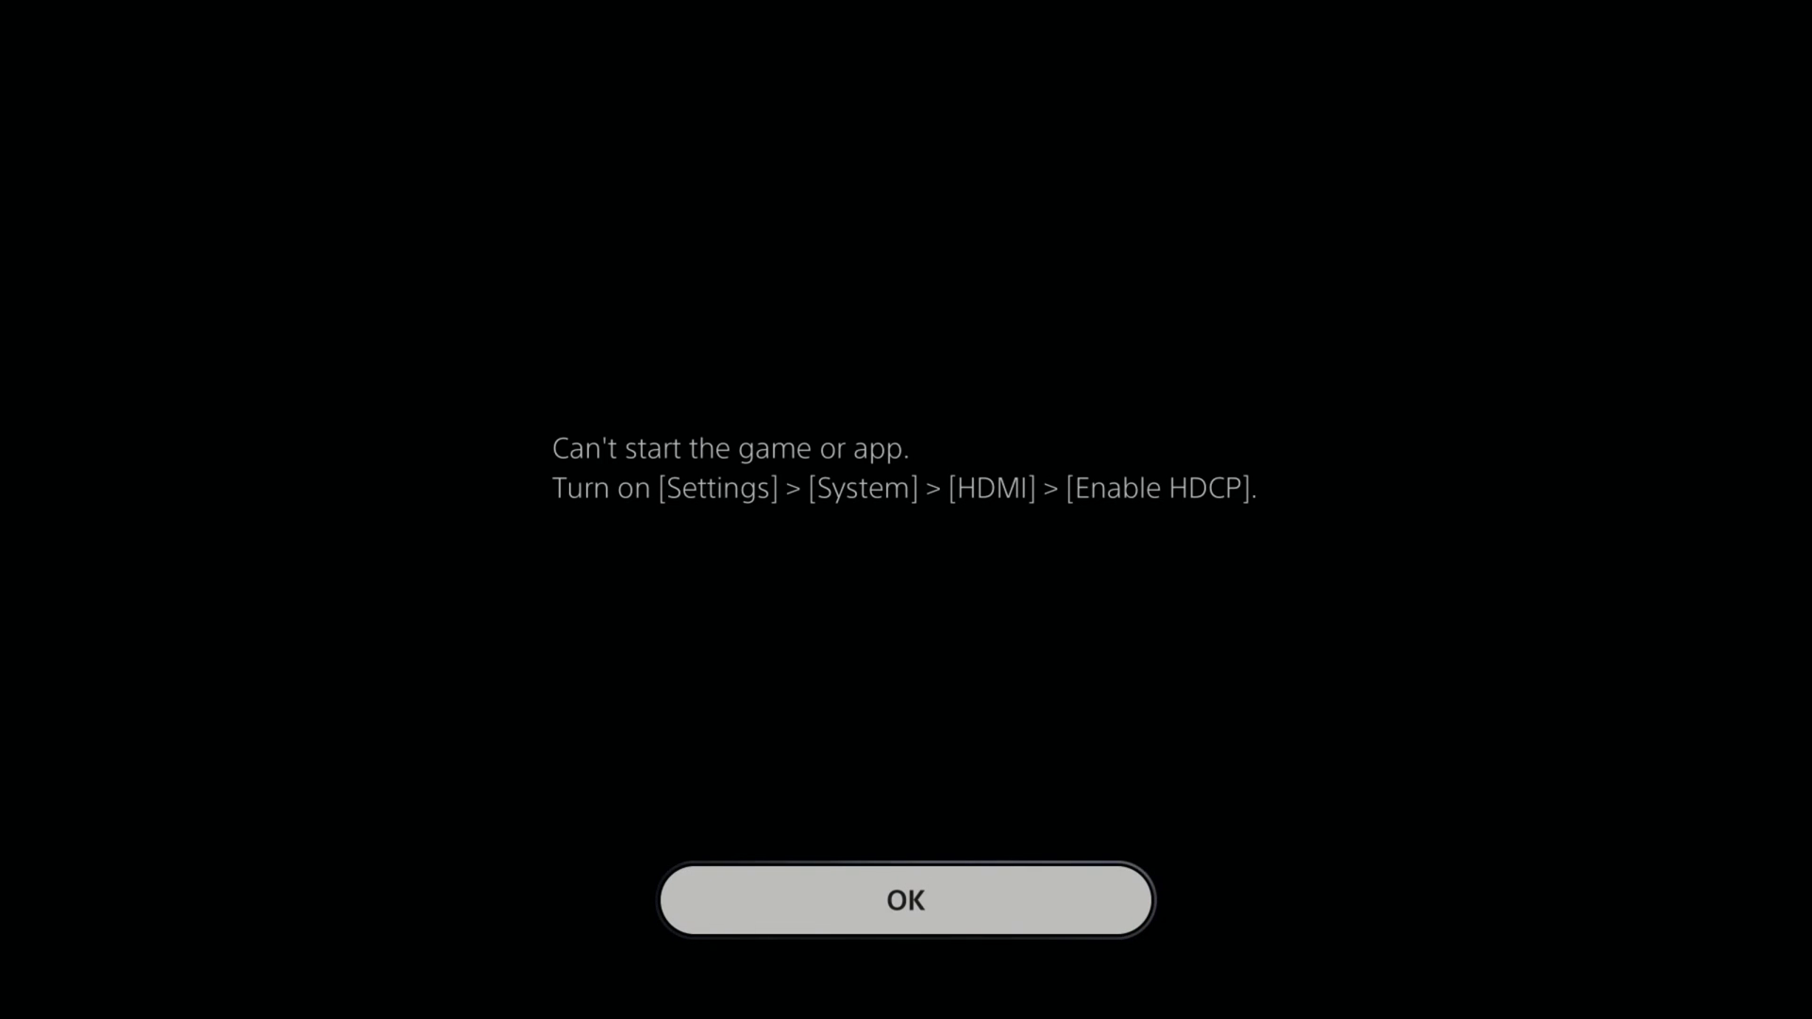
{"action": "left_click", "coordinate": [904, 901]}
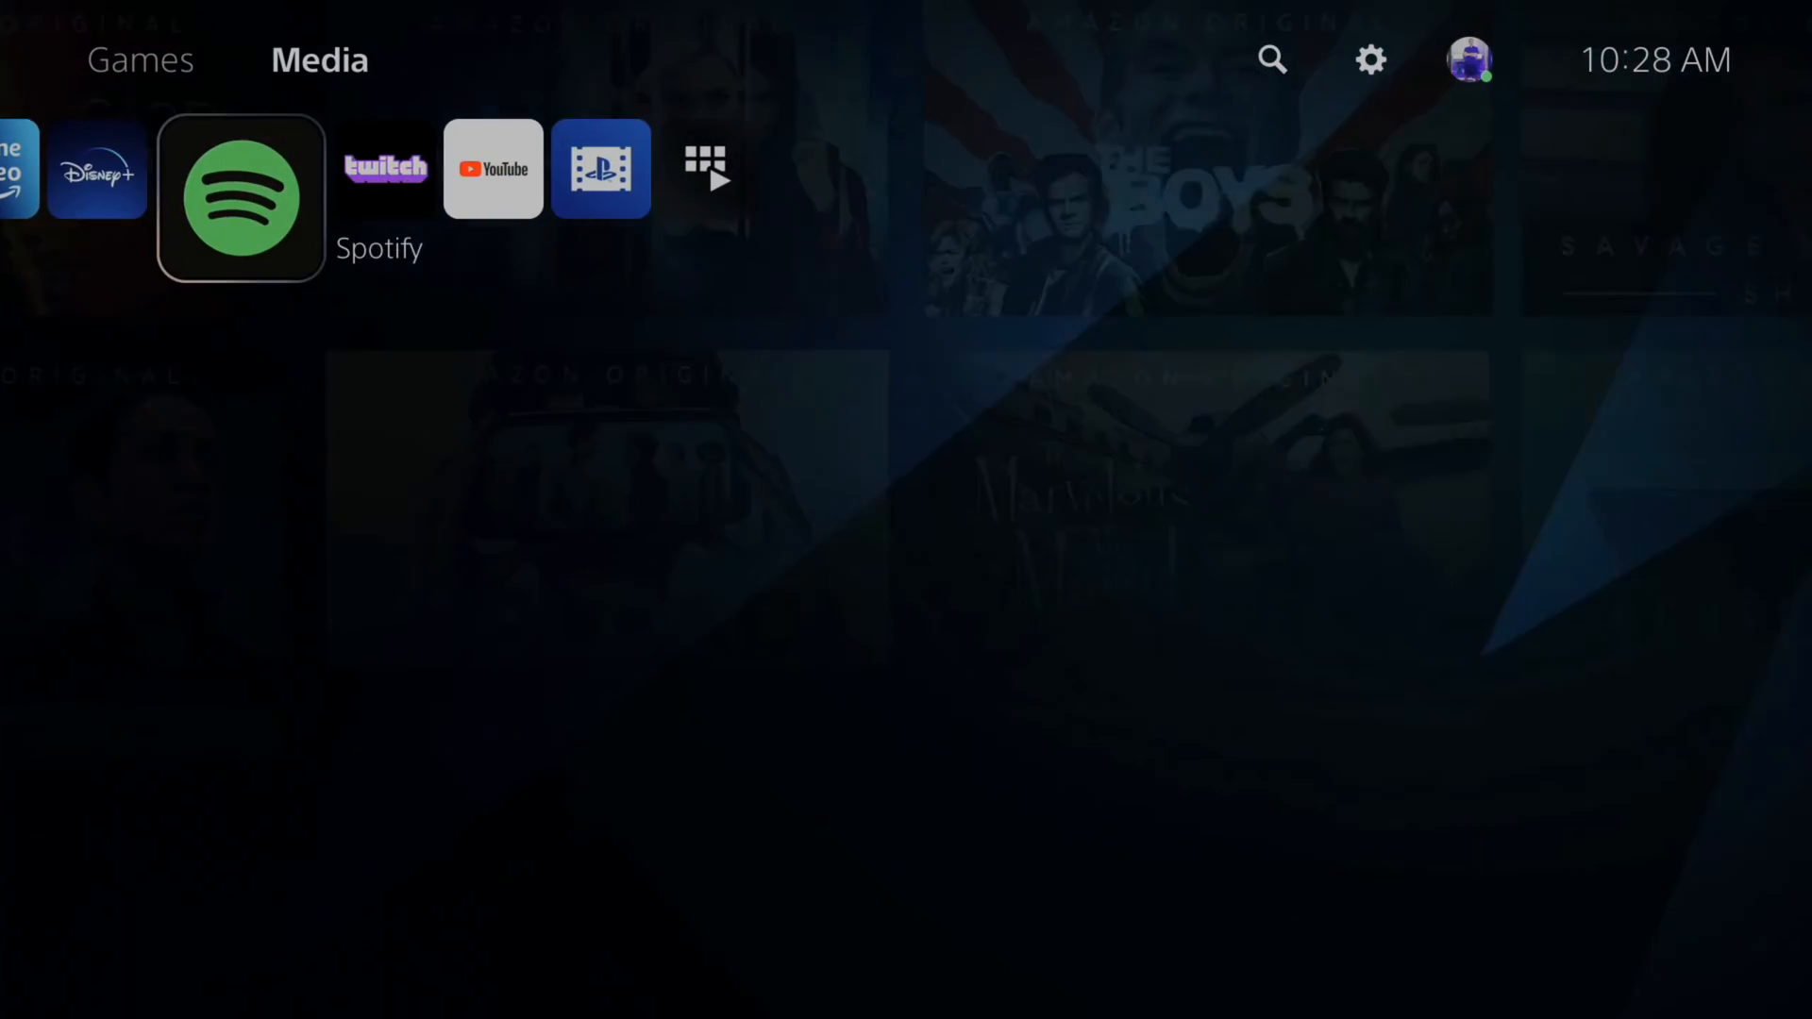
Return to the Games tab and browse the game tiles back to PlayStation Store.
{"action": "scroll", "scroll_direction": "left", "scroll_amount": 3}
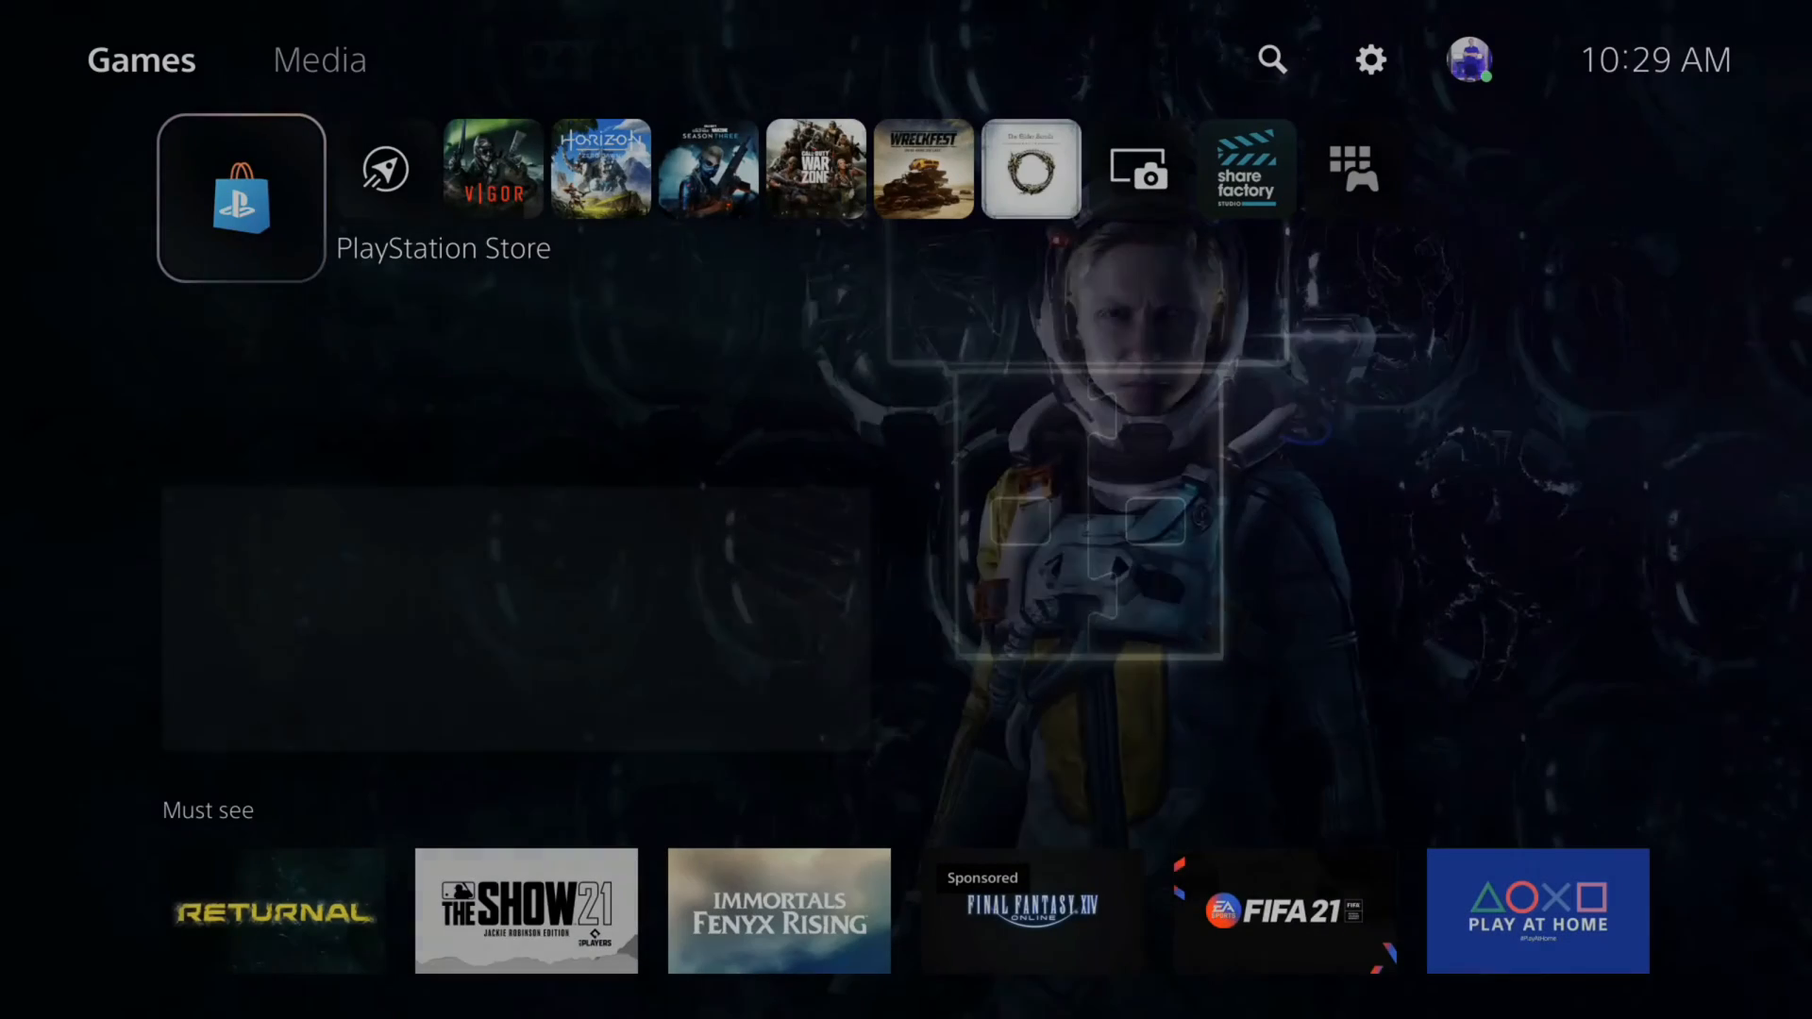
{"action": "scroll", "scroll_direction": "right", "scroll_amount": 3}
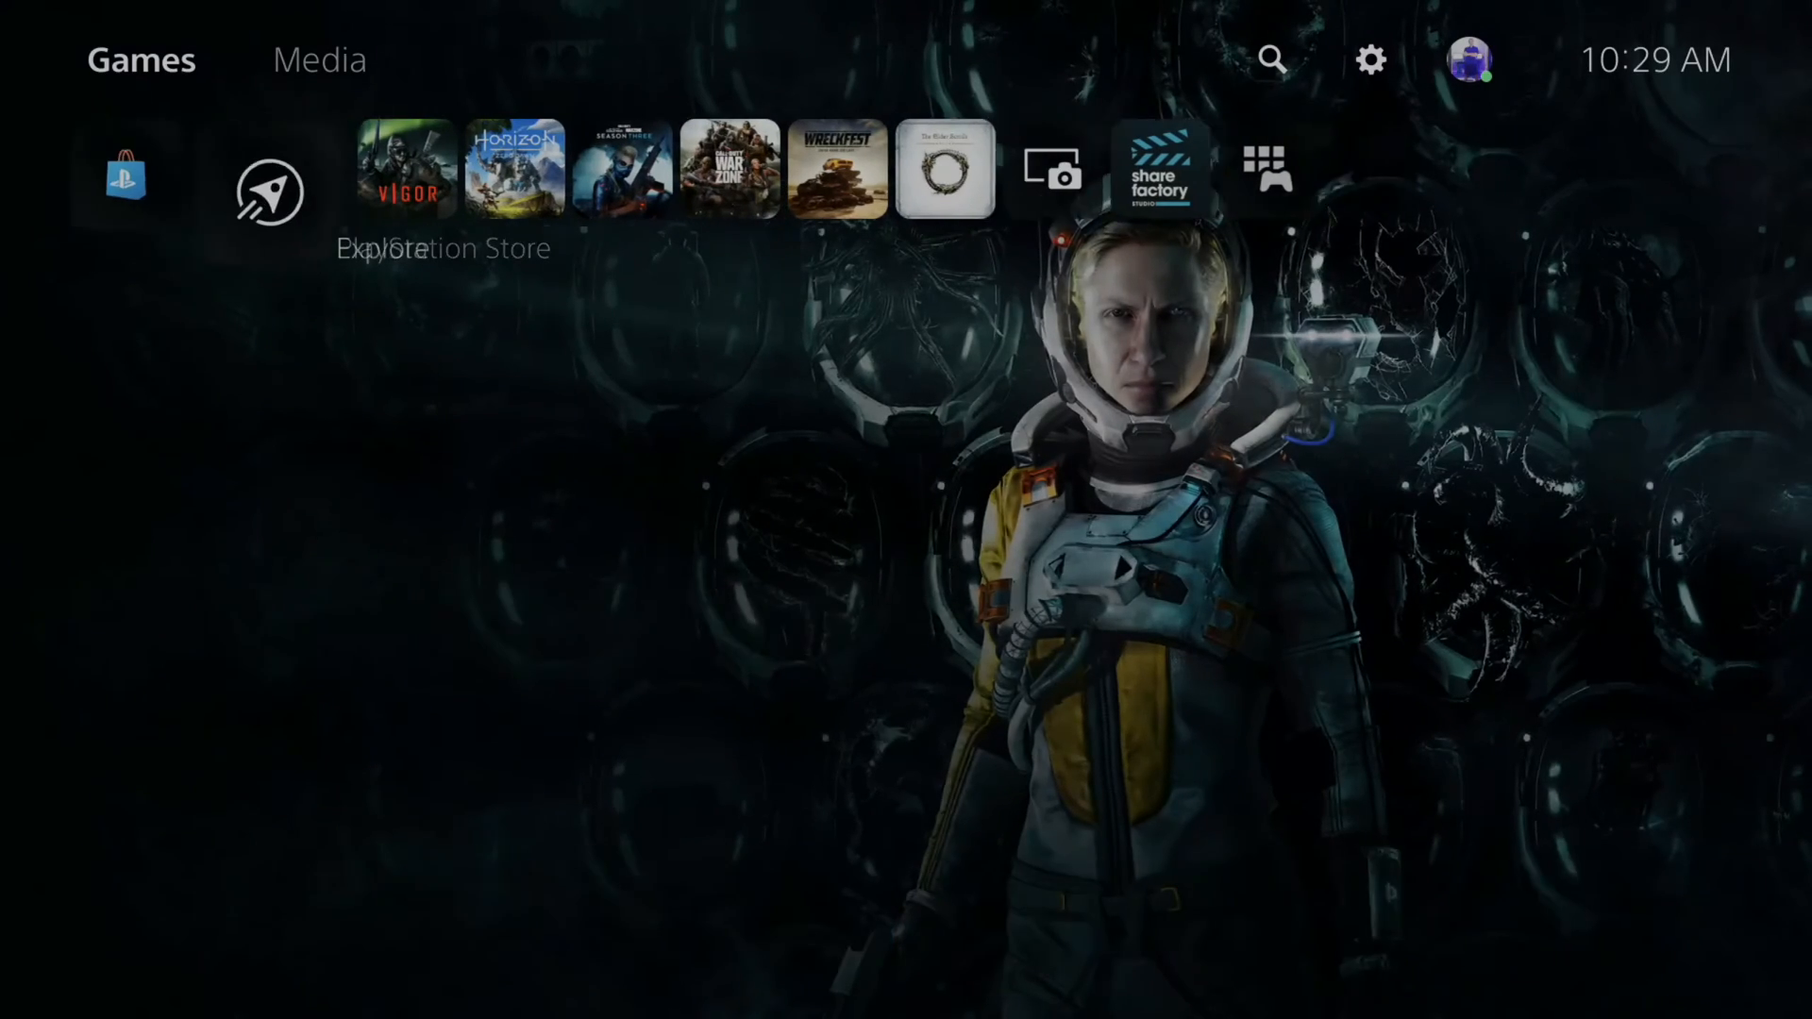
{"action": "left_click", "coordinate": [270, 192]}
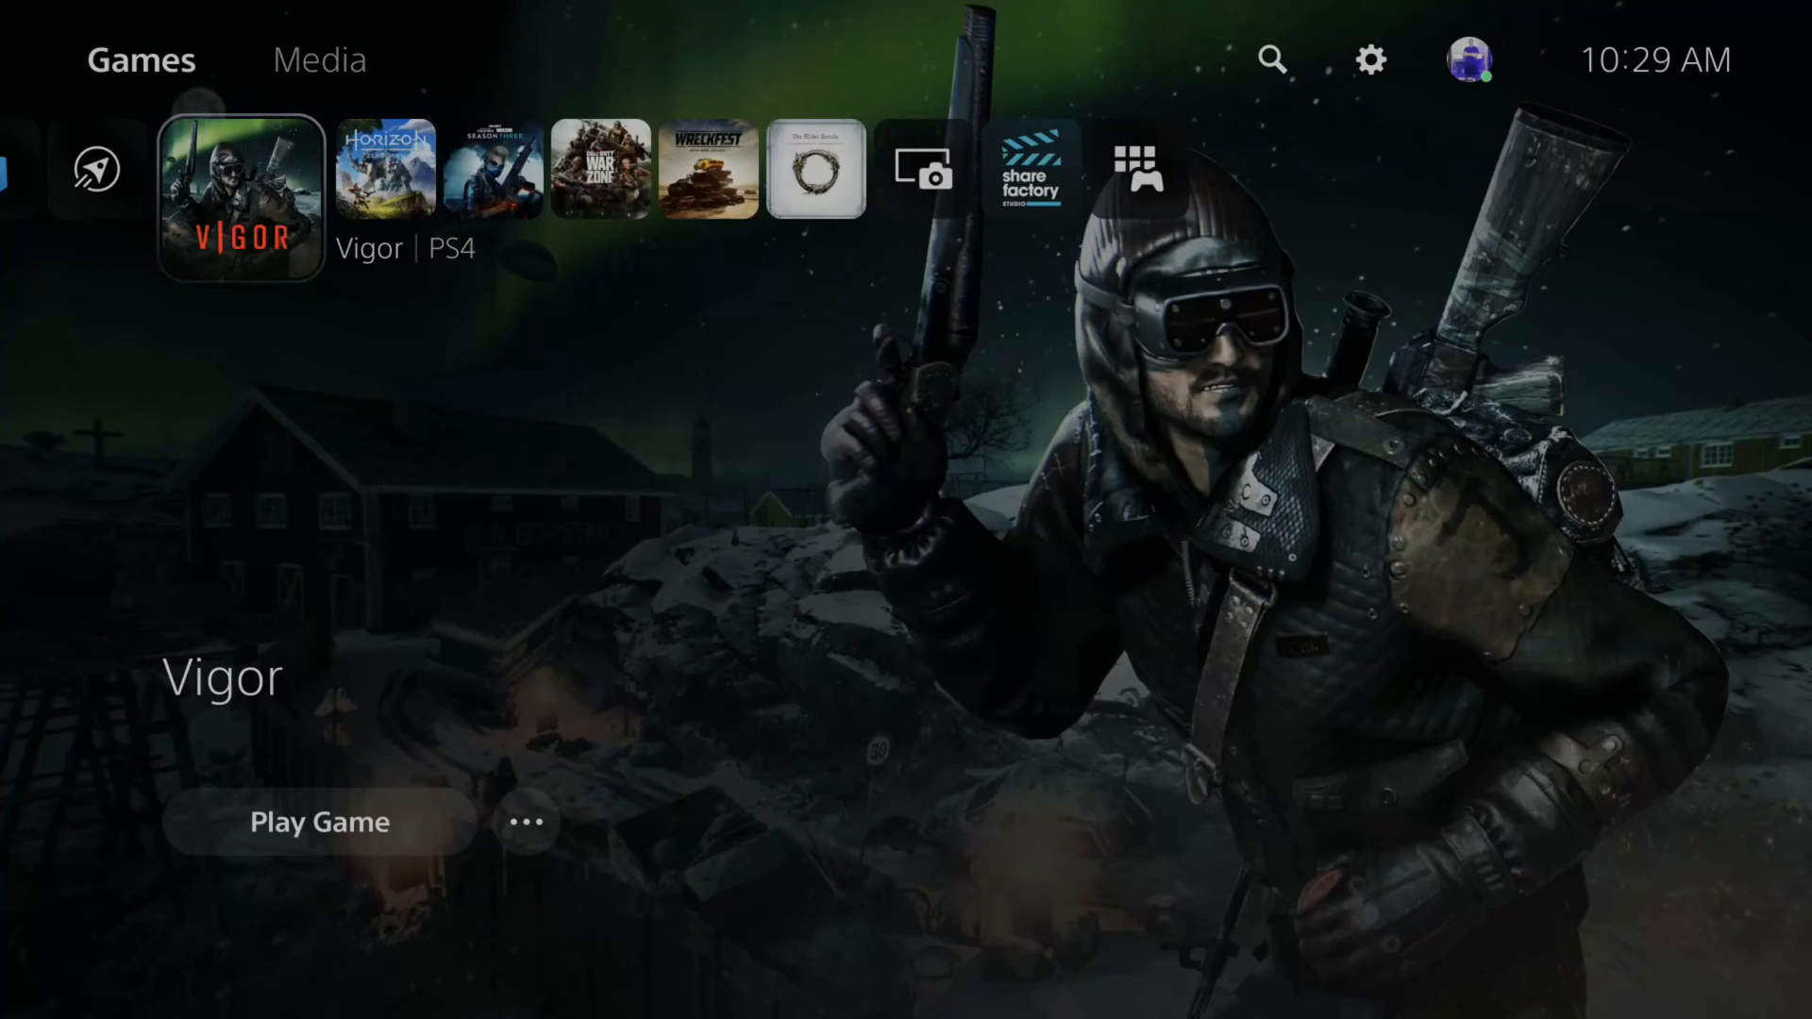
{"action": "scroll", "scroll_direction": "left", "scroll_amount": 3}
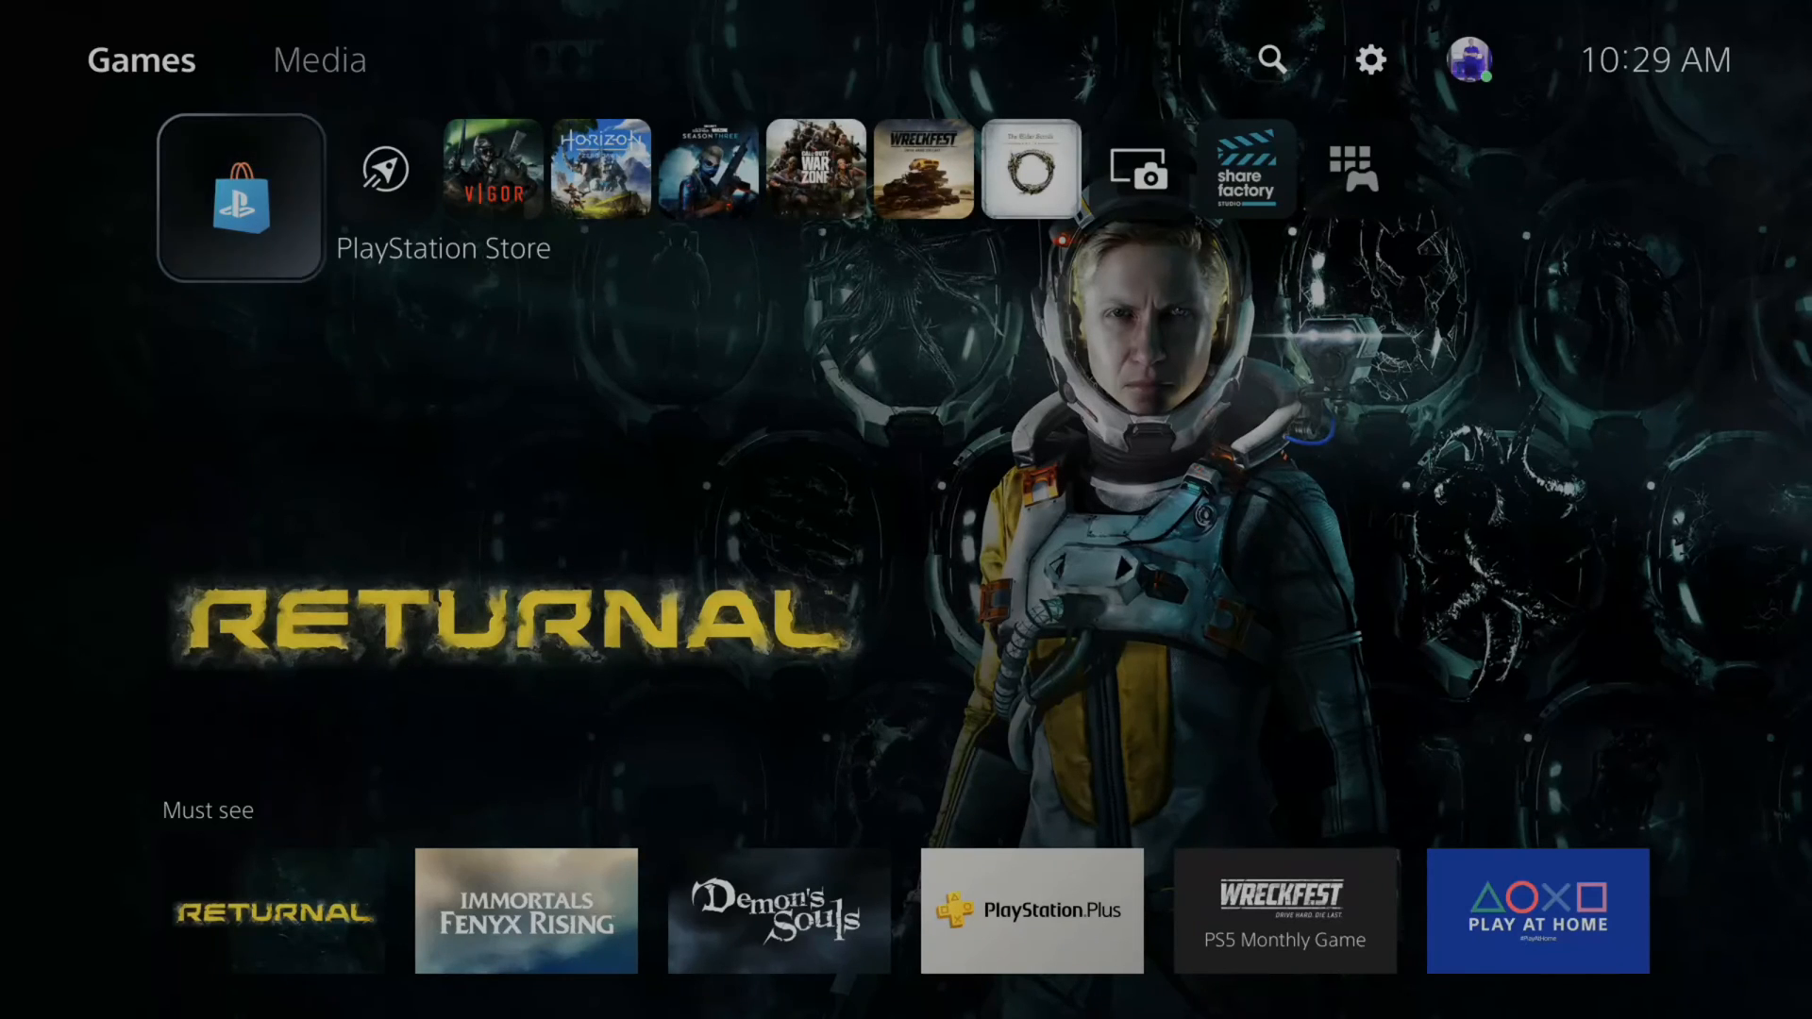
From PlayStation Store, go into PlayStation Plus and show The PS Plus Collection of PS4 games.
{"action": "left_click", "coordinate": [240, 196]}
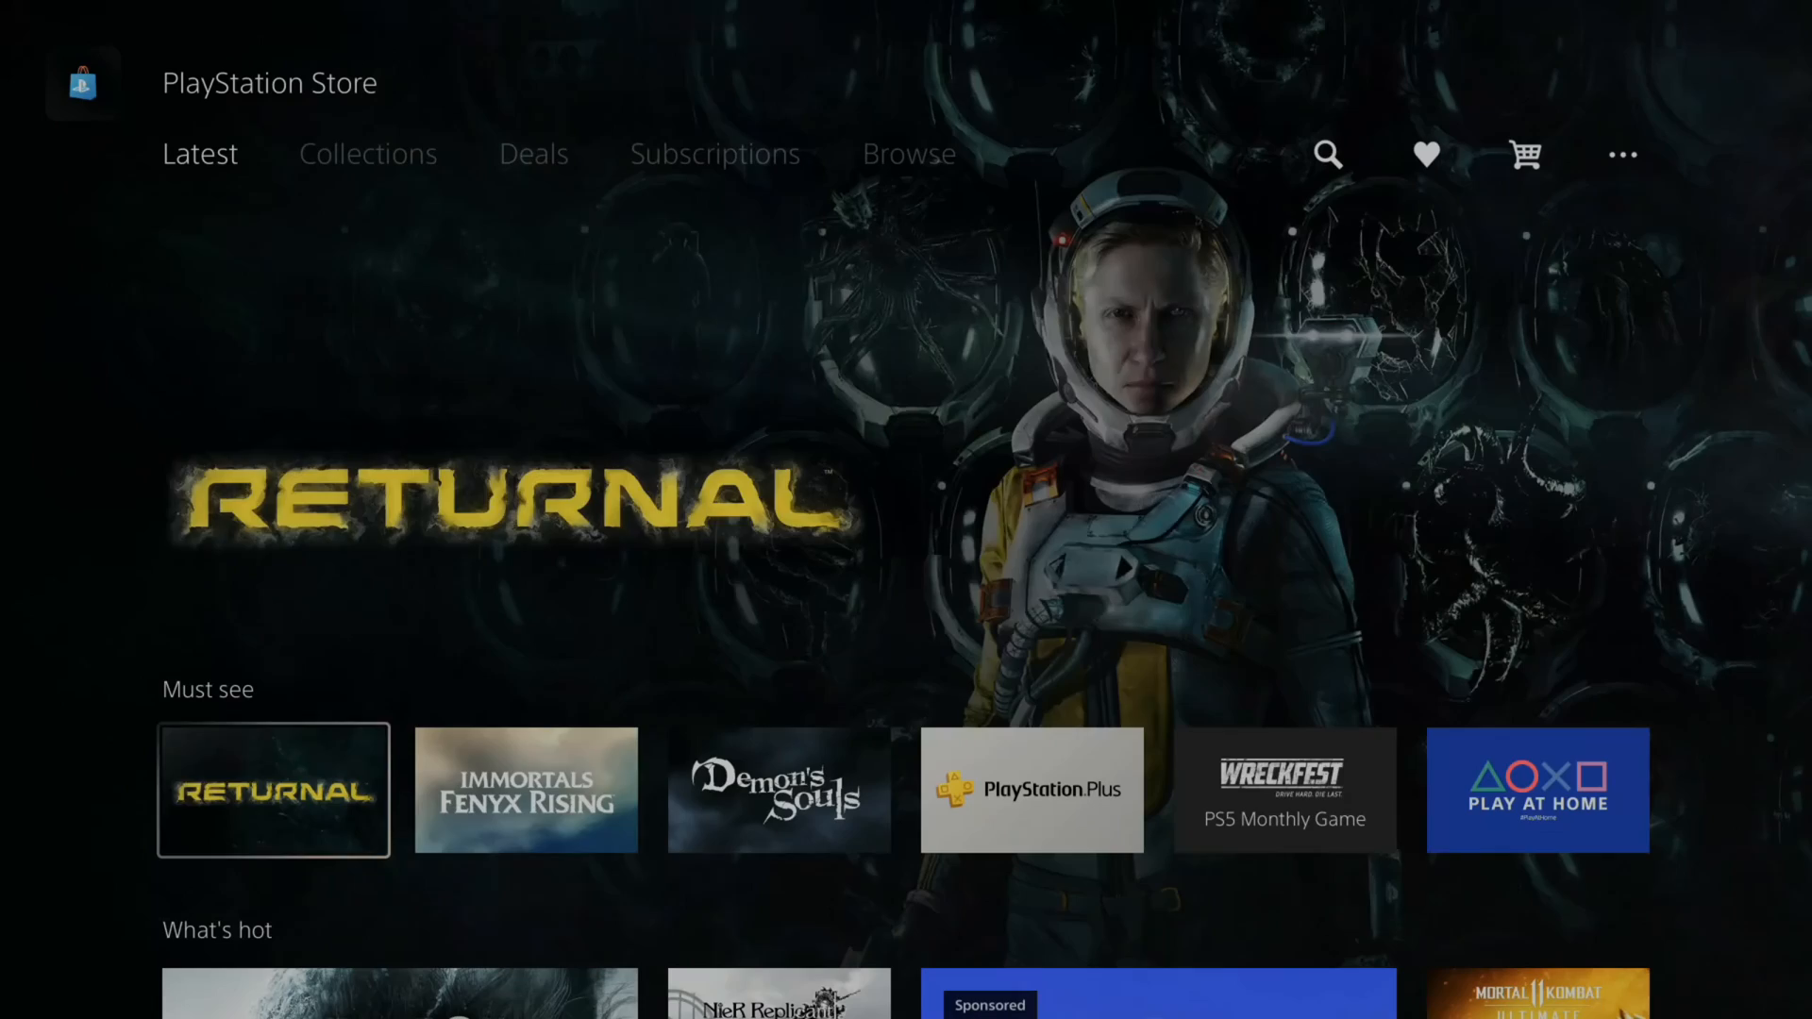
{"action": "left_click", "coordinate": [1031, 791]}
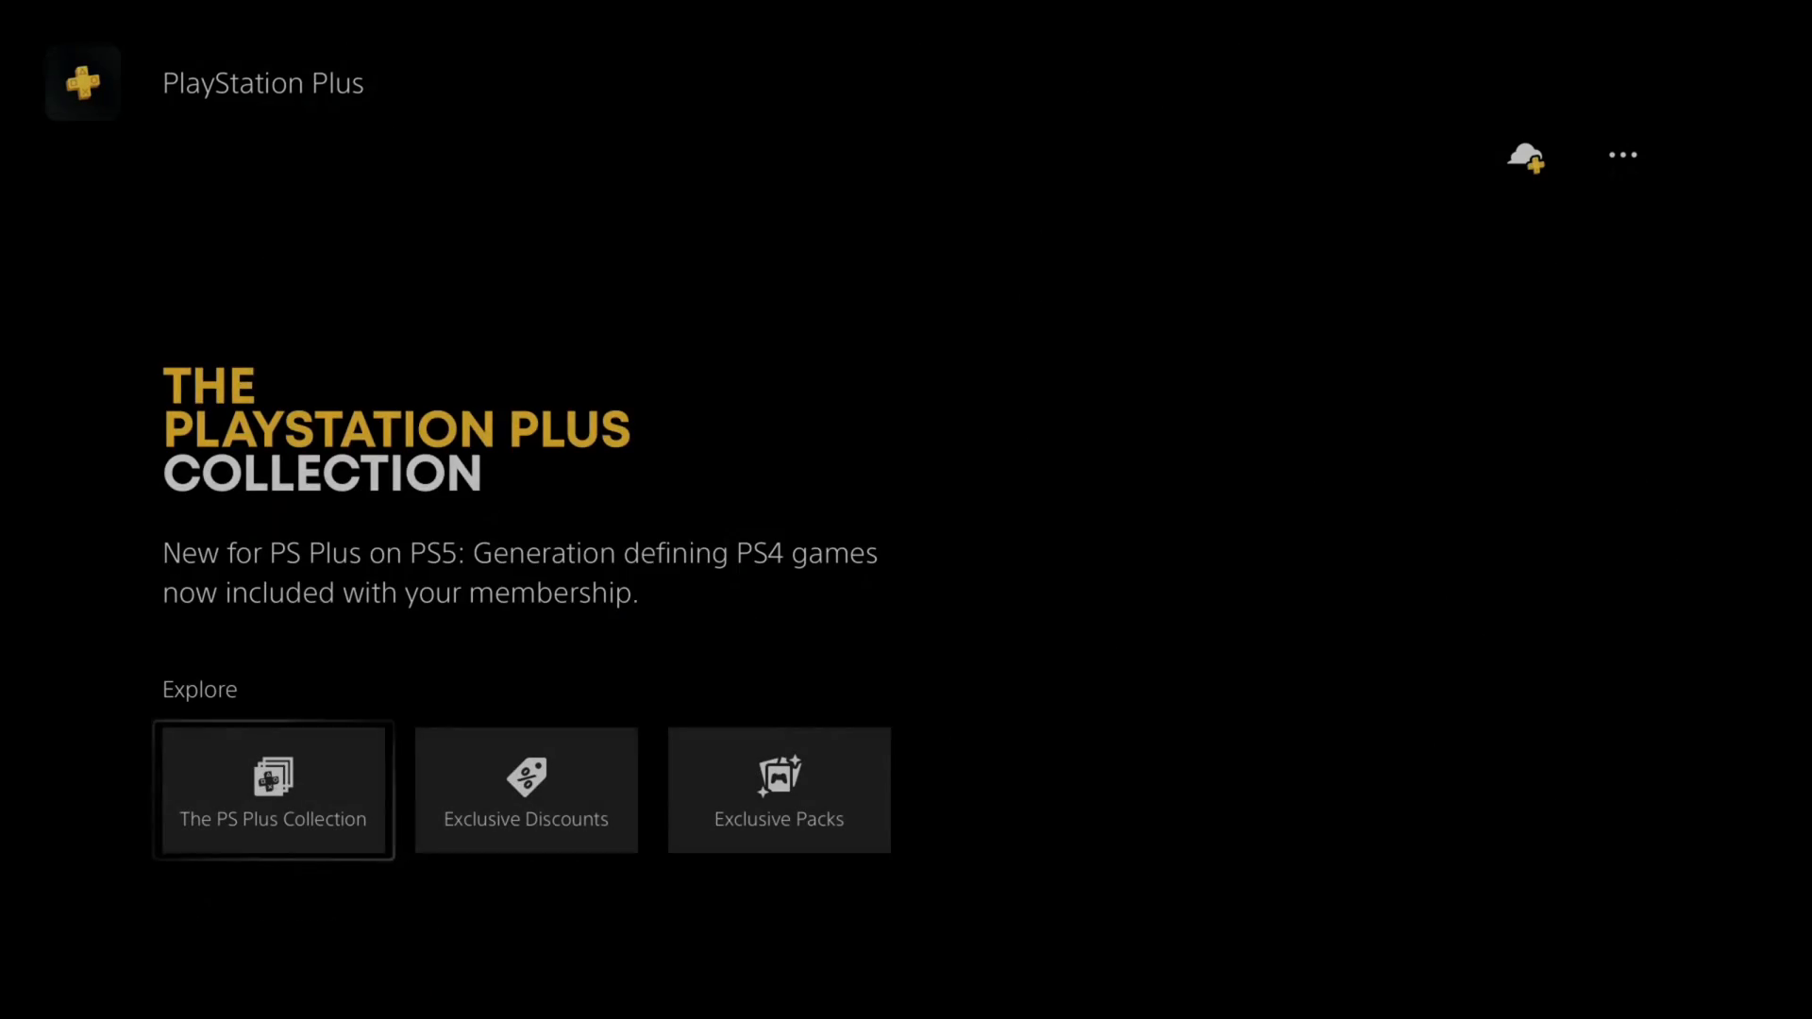
{"action": "left_click", "coordinate": [274, 790]}
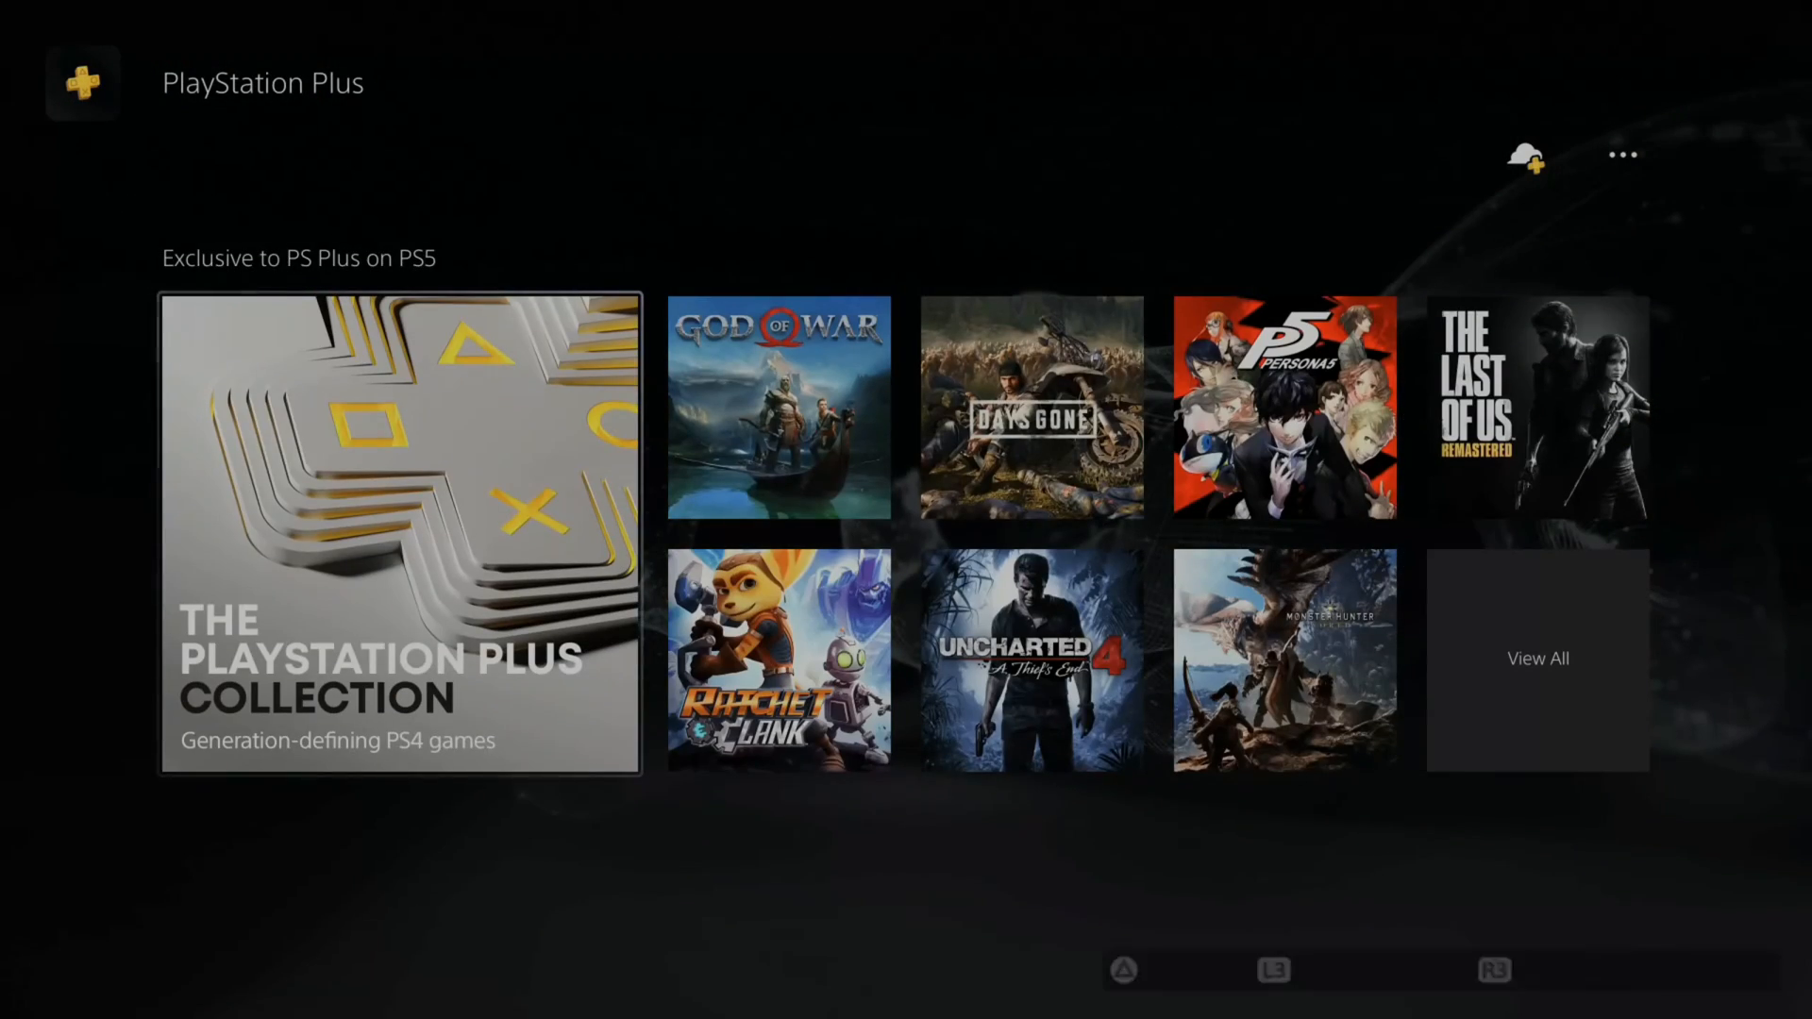